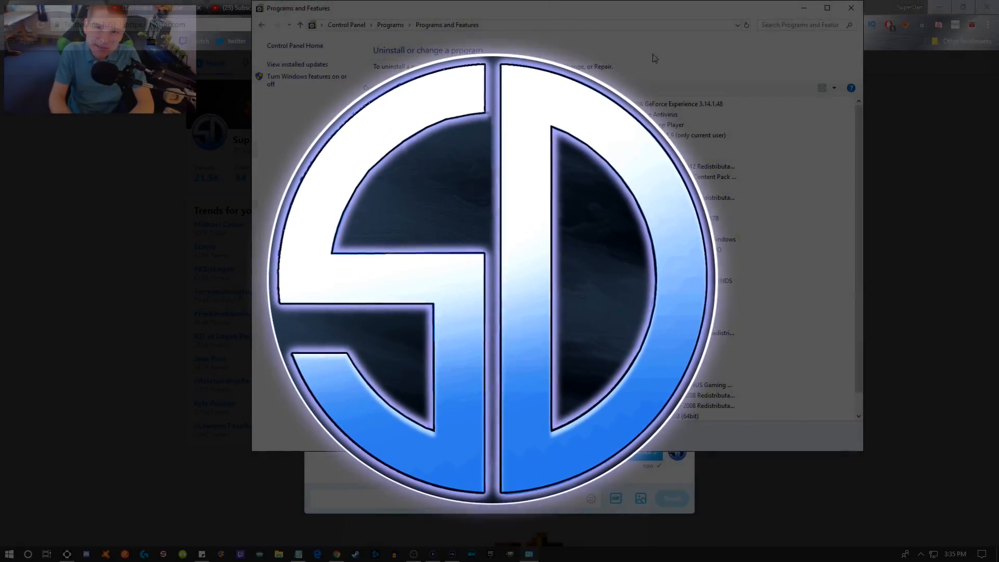
Step: Filter Programs and Features with 'gef' and confirm uninstalling NVIDIA GeForce Experience 3.14.1.48
type("gef")
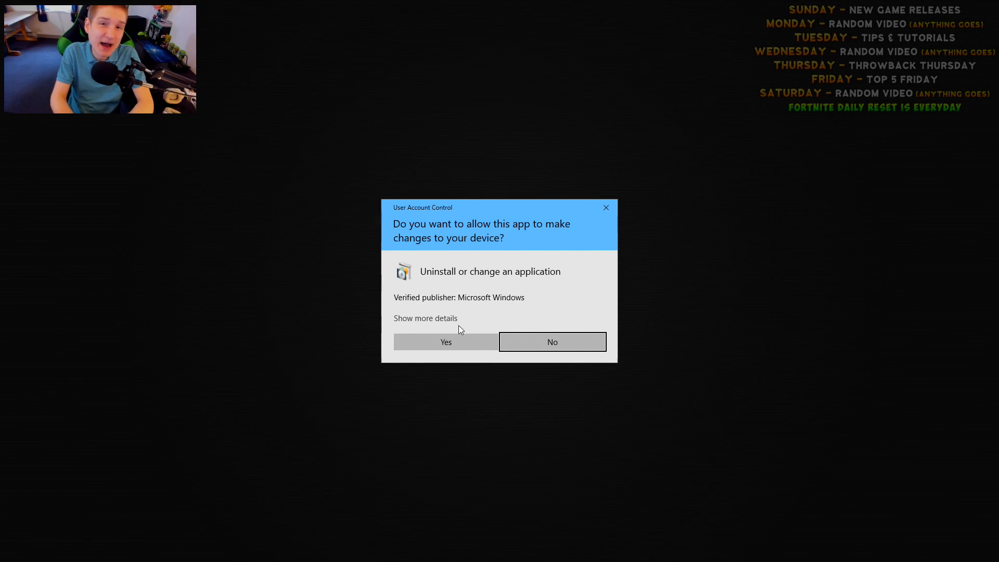
left_click(446, 342)
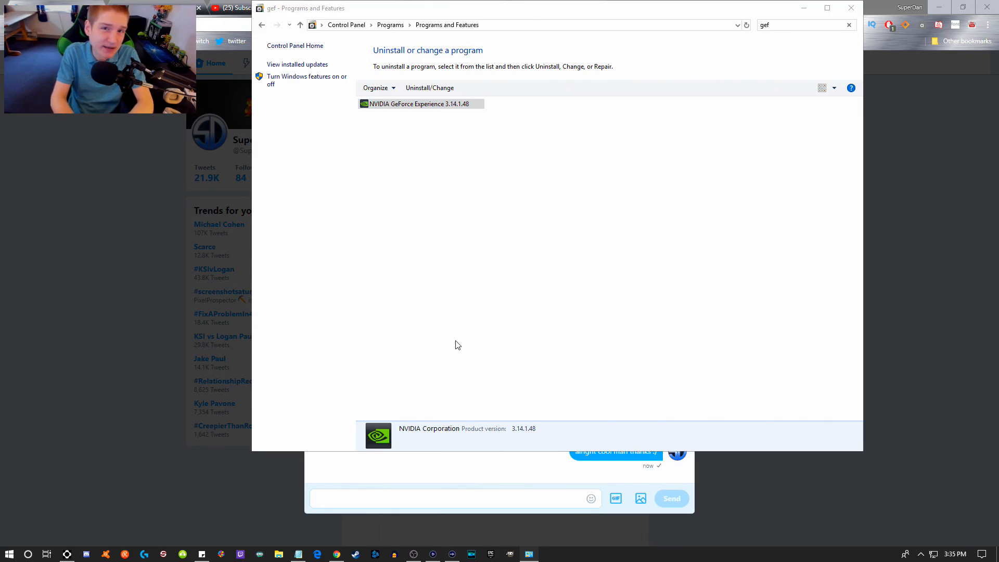
left_click(420, 103)
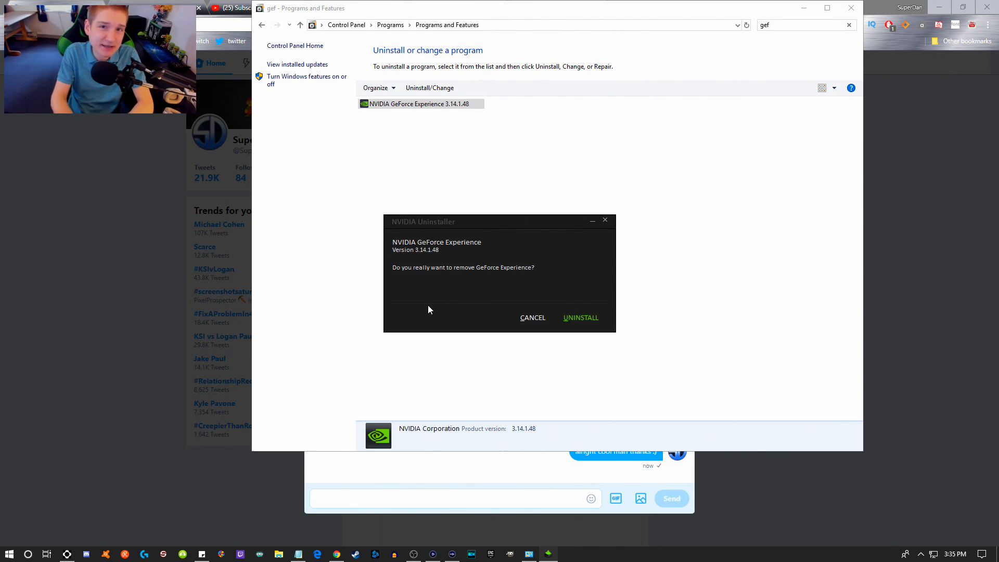
mouse_move(581, 318)
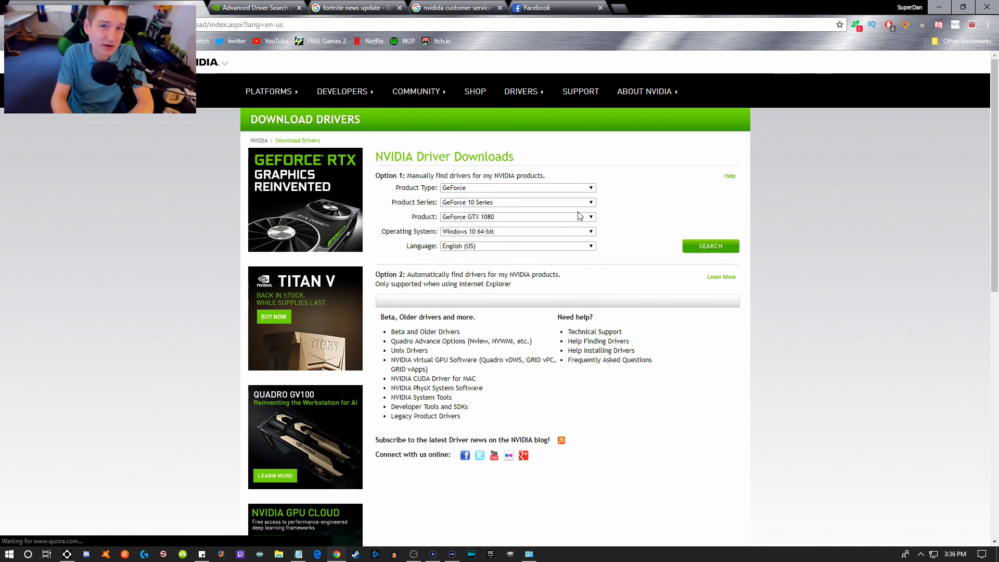
mouse_move(670, 240)
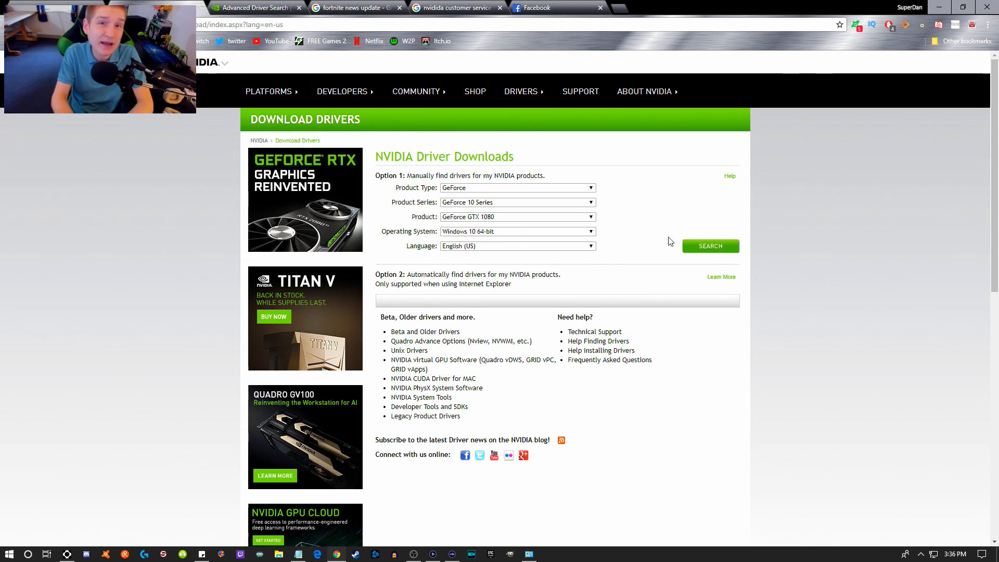
Step: Search NVIDIA drivers for GeForce GTX 1080 on Windows 10 64-bit and download driver 398.82
left_click(709, 245)
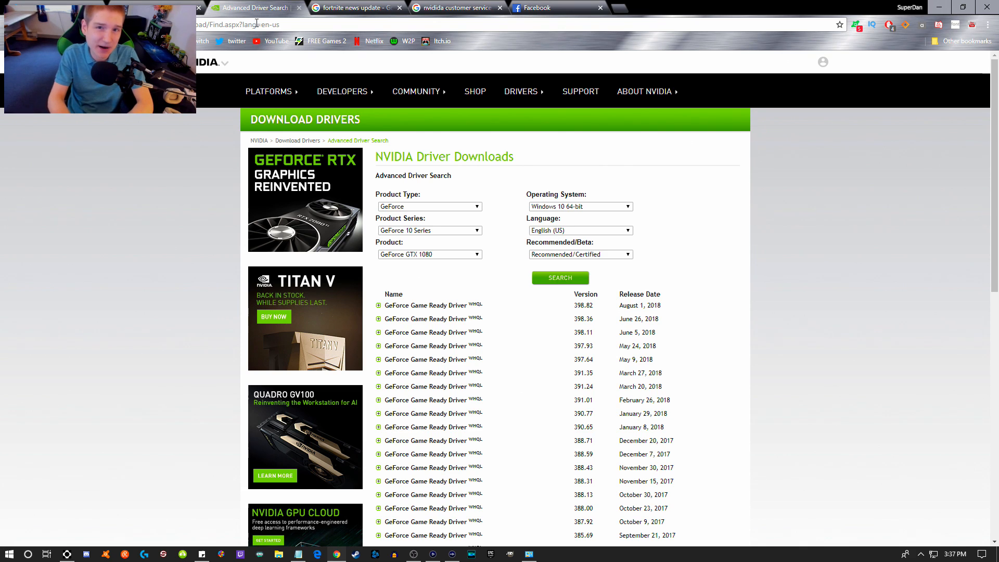
left_click(425, 305)
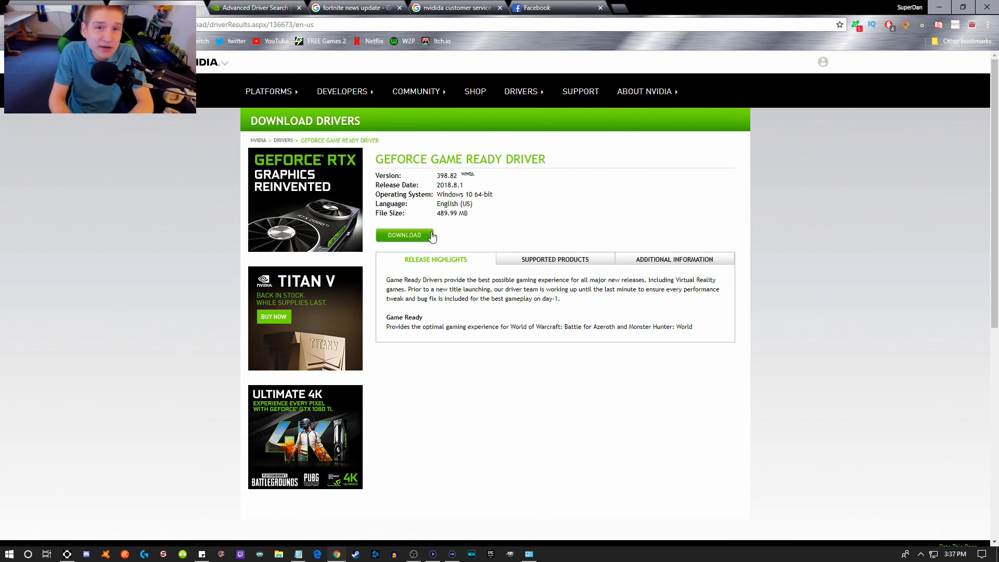
left_click(404, 235)
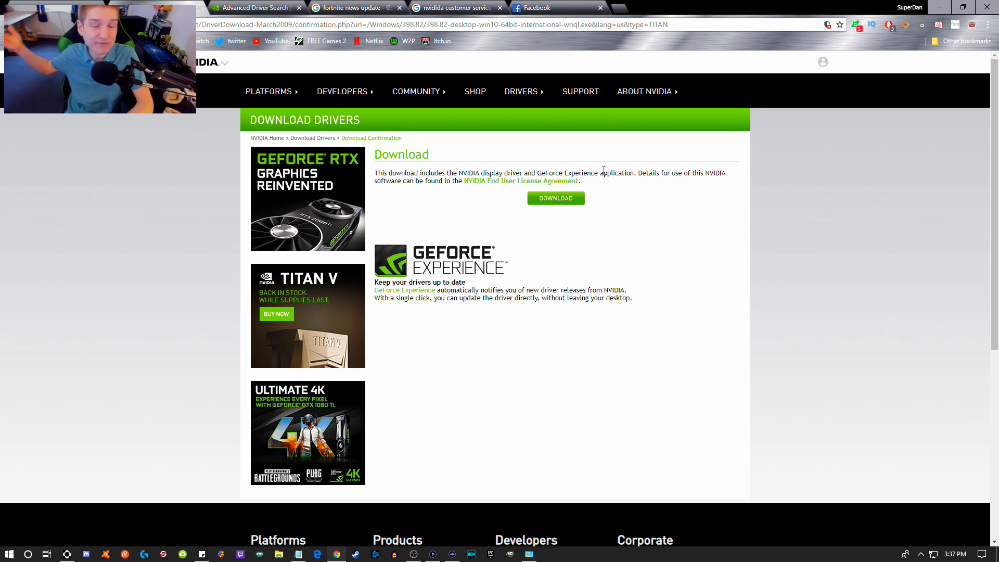
mouse_move(592, 171)
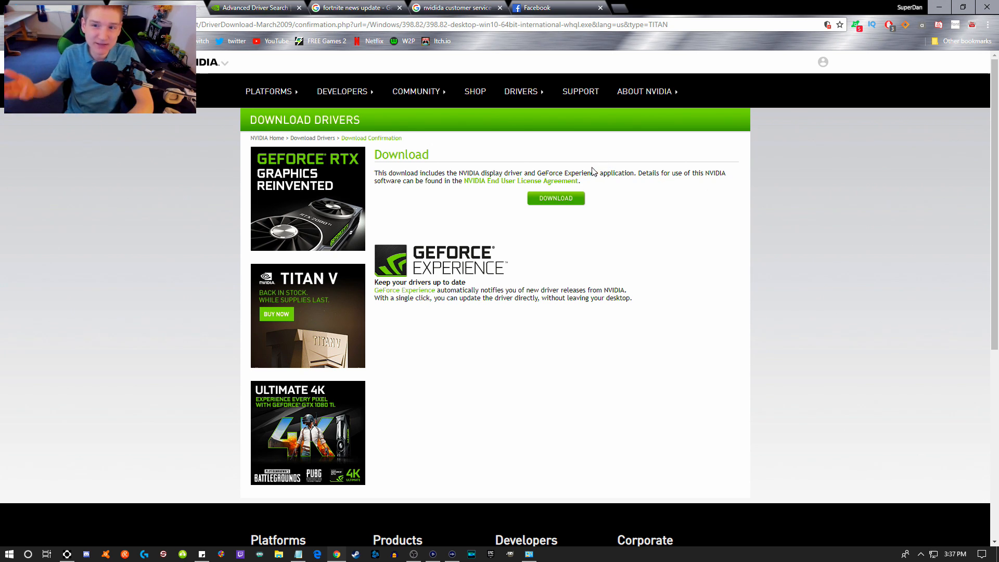
left_click(554, 198)
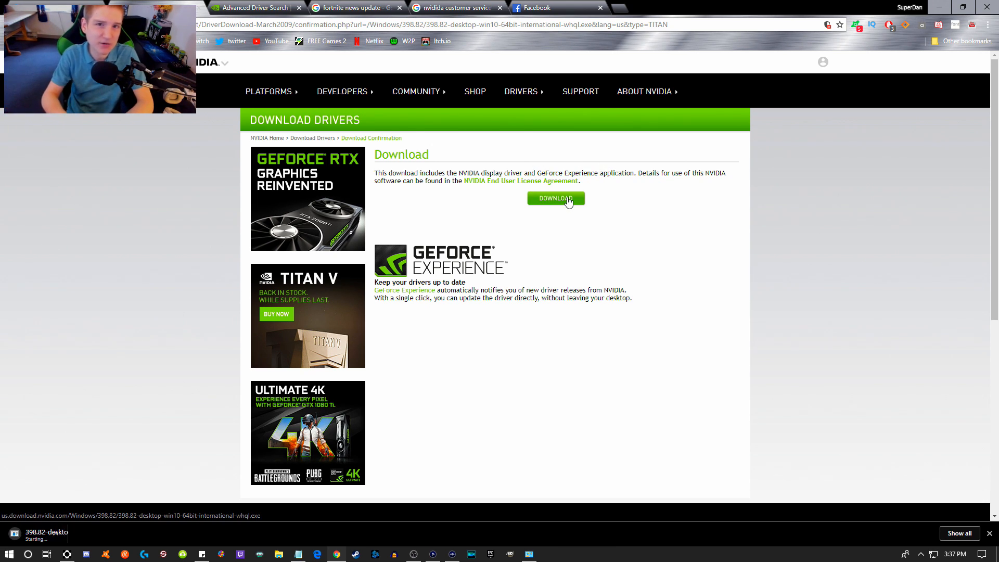
left_click(555, 197)
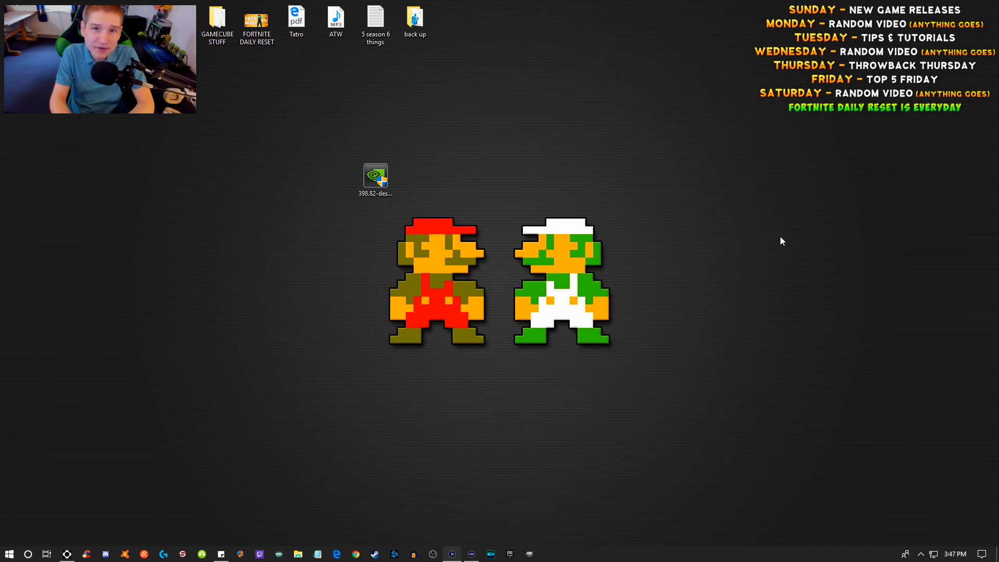
Step: Launch the downloaded 398.82 package, allow it via UAC, and extract to the default DisplayDriver folder
left_click(375, 177)
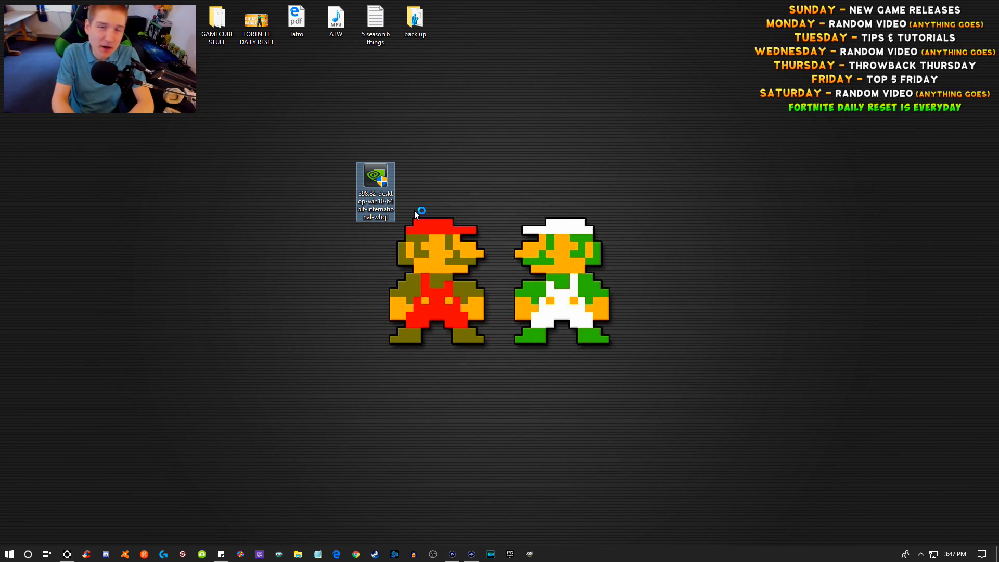
double_click(376, 191)
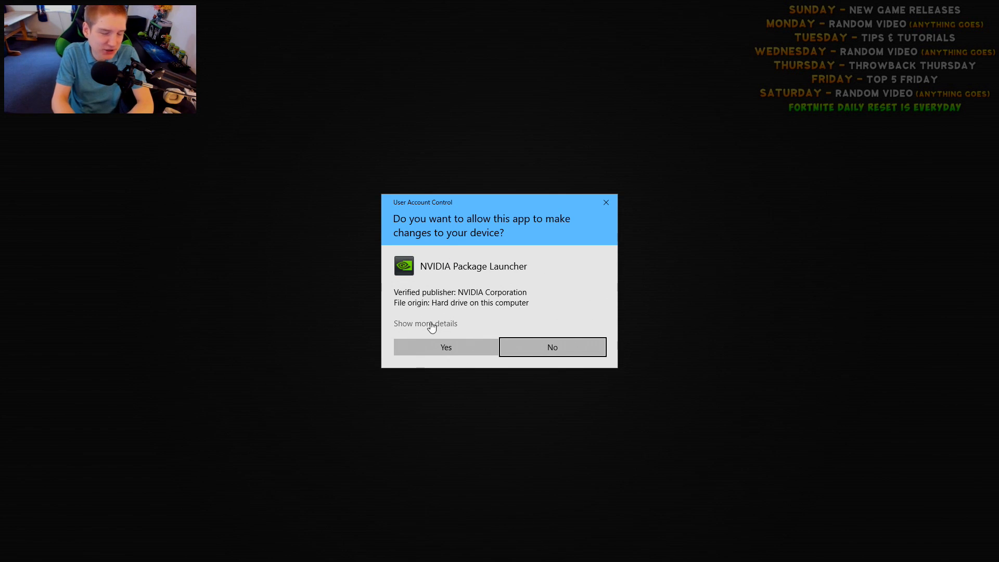
left_click(424, 322)
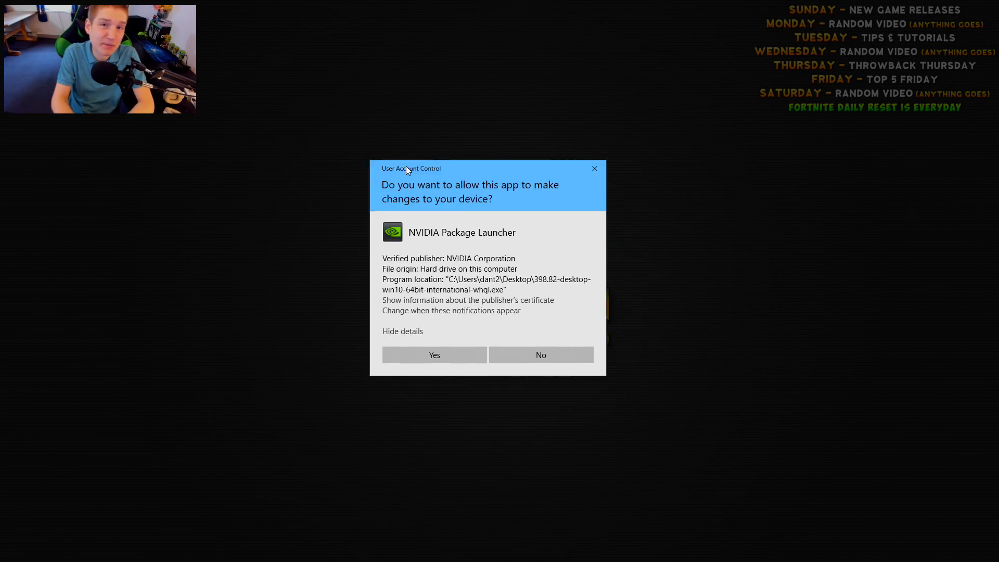
left_click(434, 354)
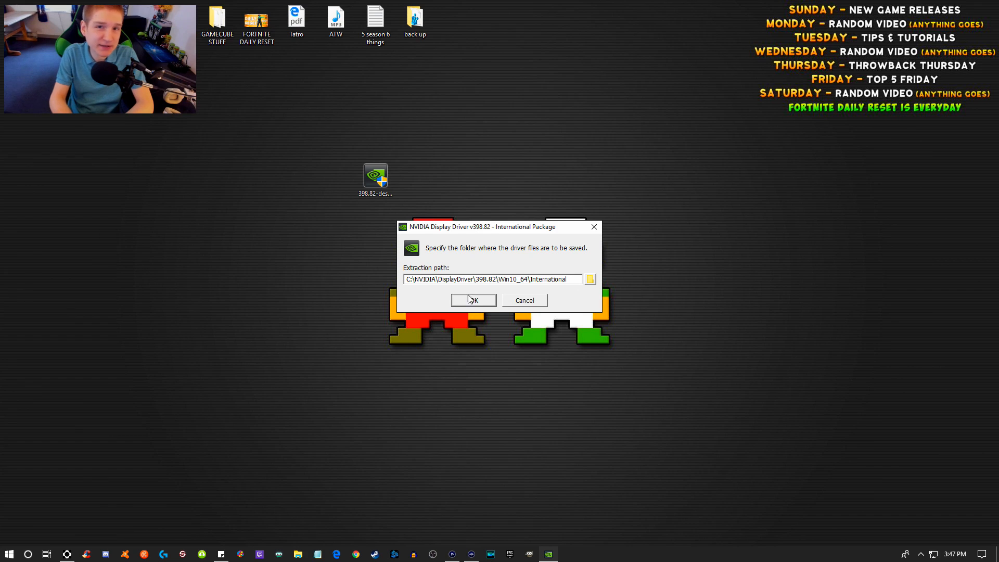
left_click(473, 300)
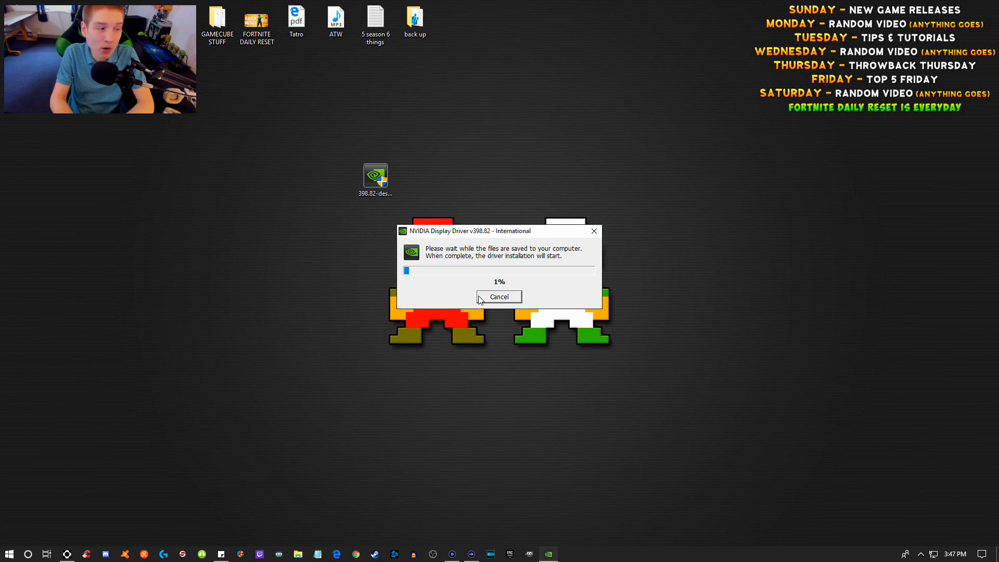
mouse_move(903, 263)
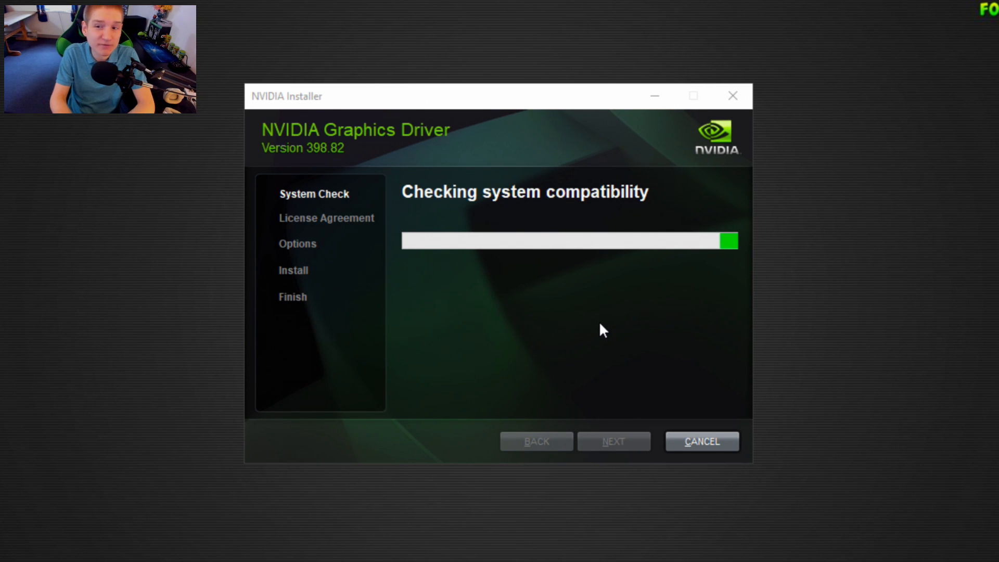
mouse_move(549, 319)
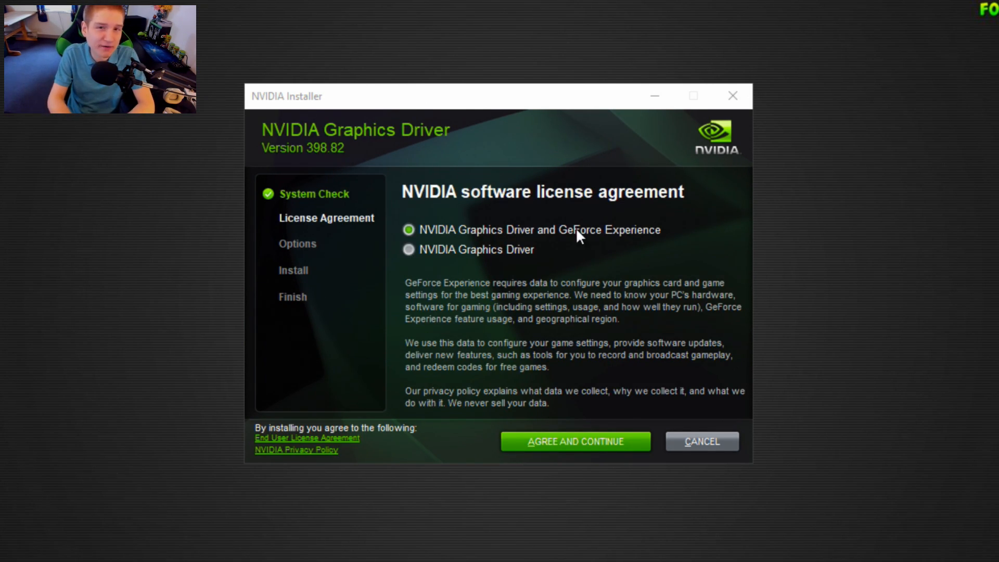
mouse_move(614, 176)
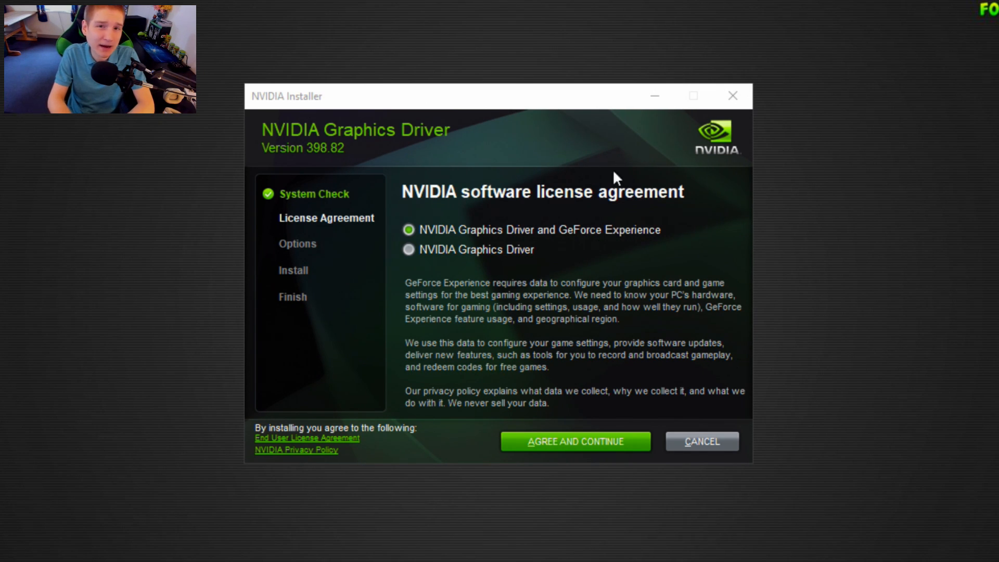
mouse_move(523, 270)
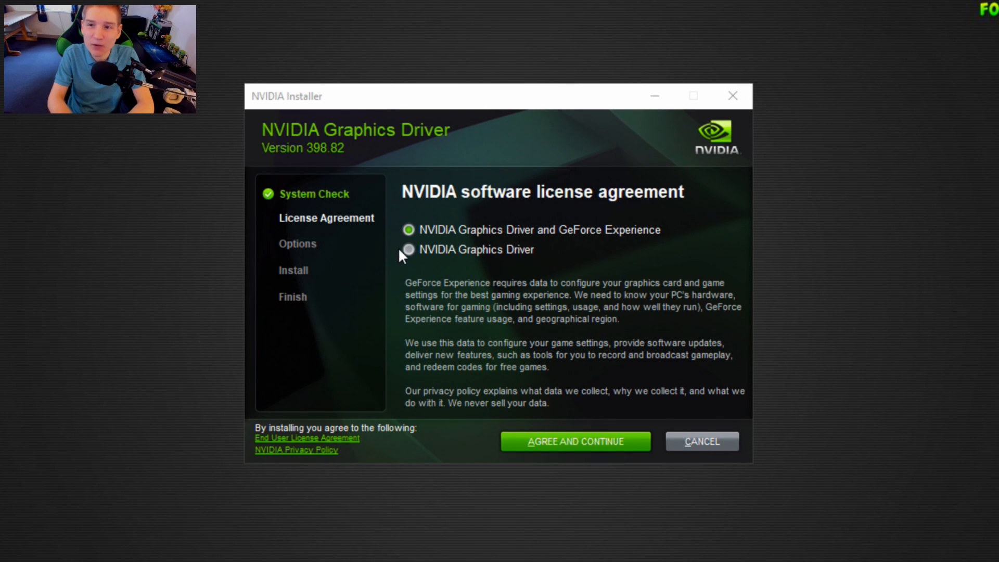
Step: Choose graphics driver only with Custom (Advanced) install and request a clean installation
left_click(408, 249)
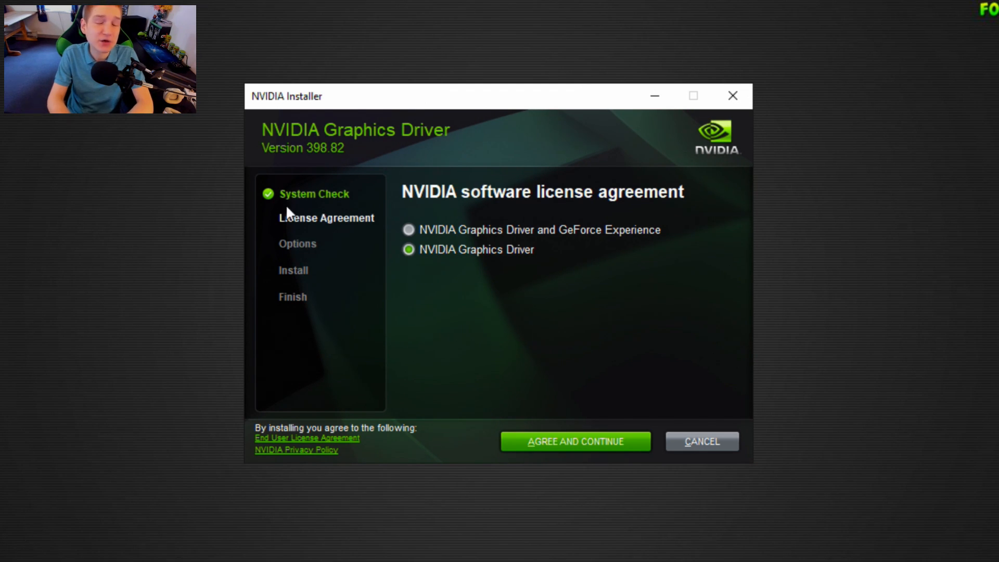
left_click(574, 442)
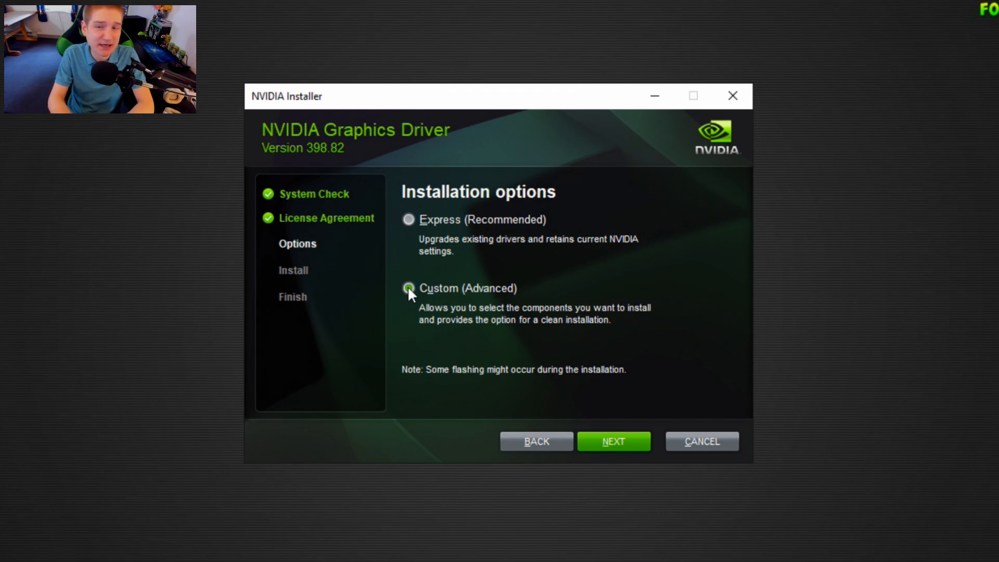
left_click(408, 288)
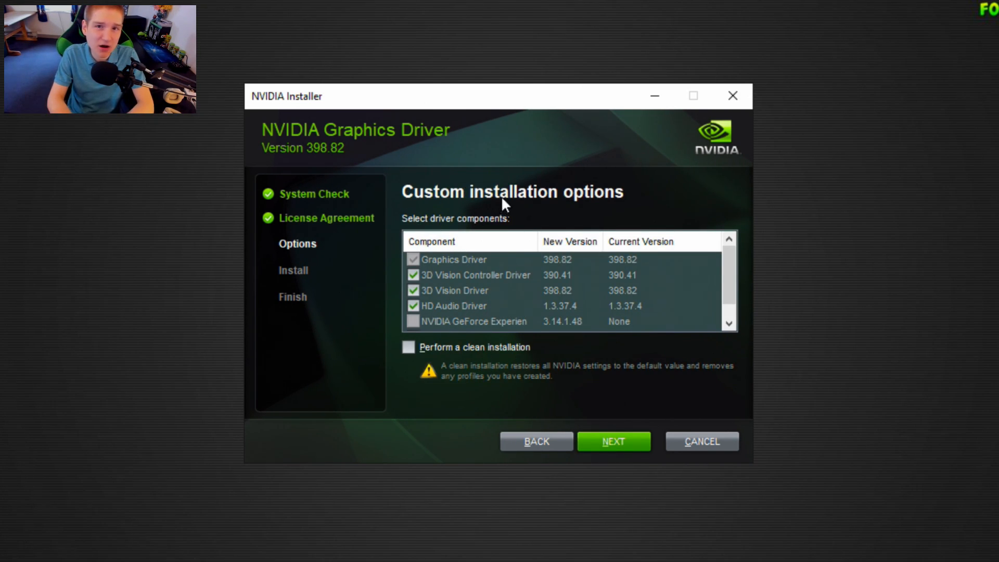
left_click(408, 346)
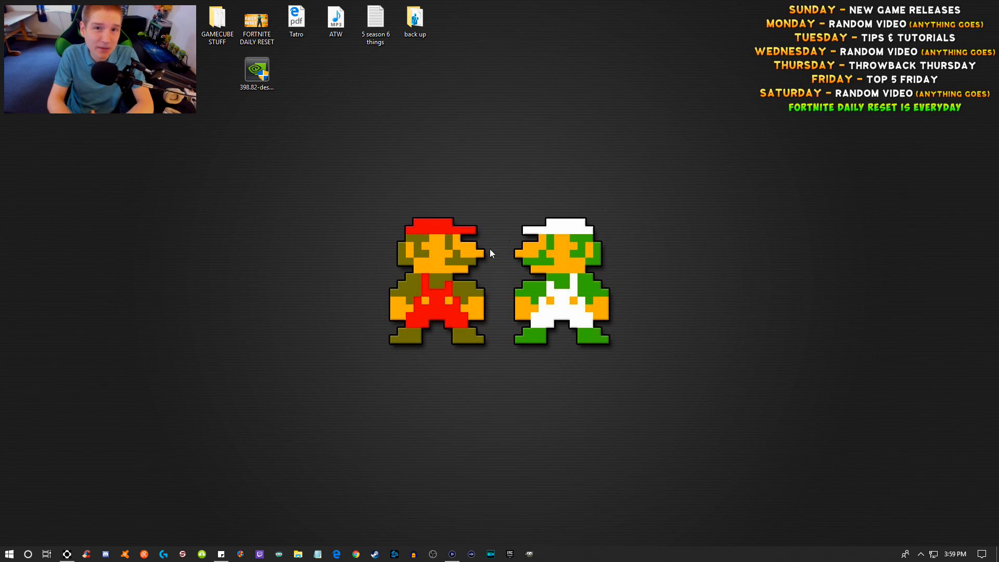
mouse_move(610, 387)
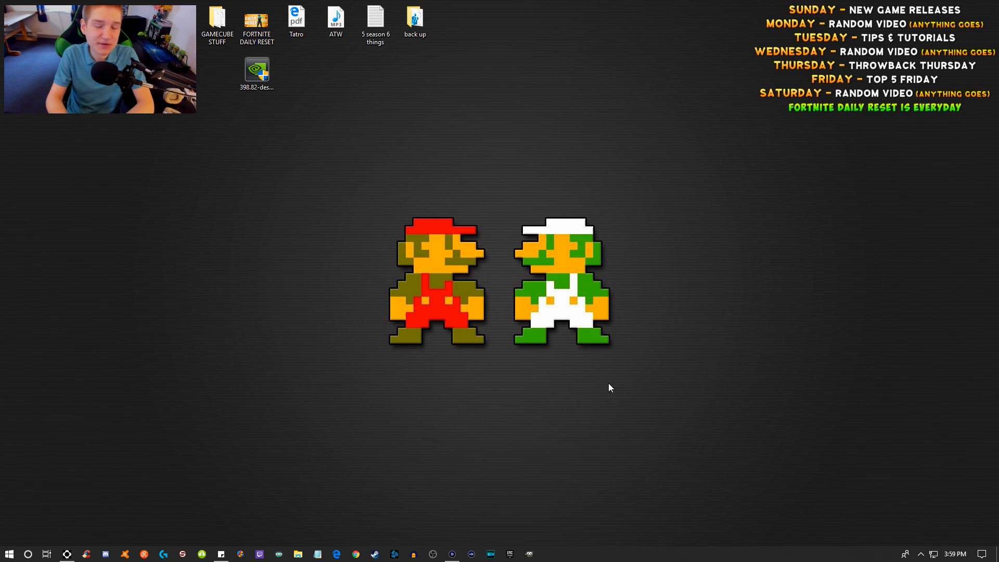
Step: Launch NVIDIA Control Panel from its desktop shortcut
double_click(256, 70)
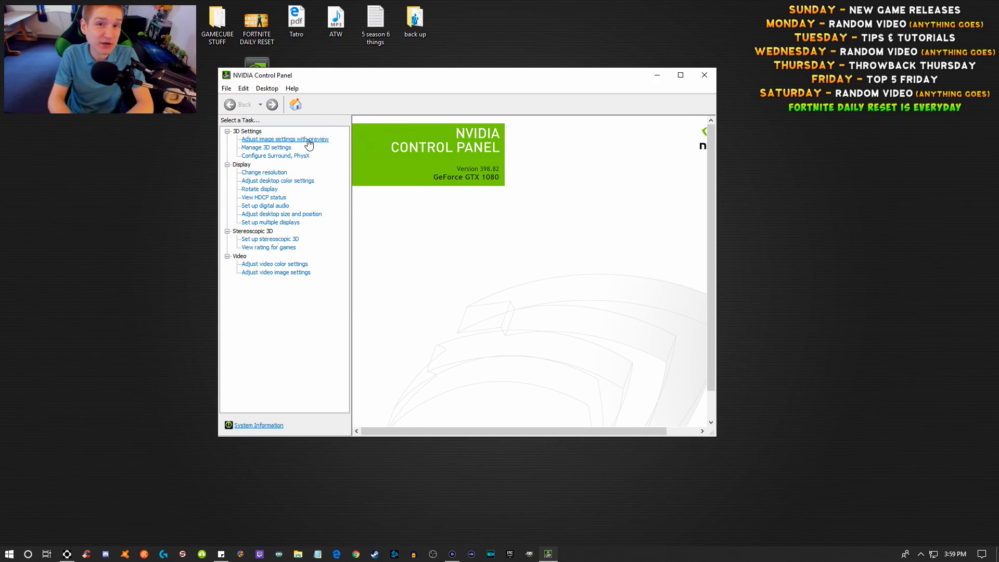
Step: Go from Adjust image settings with preview to the Manage 3D settings page
left_click(284, 138)
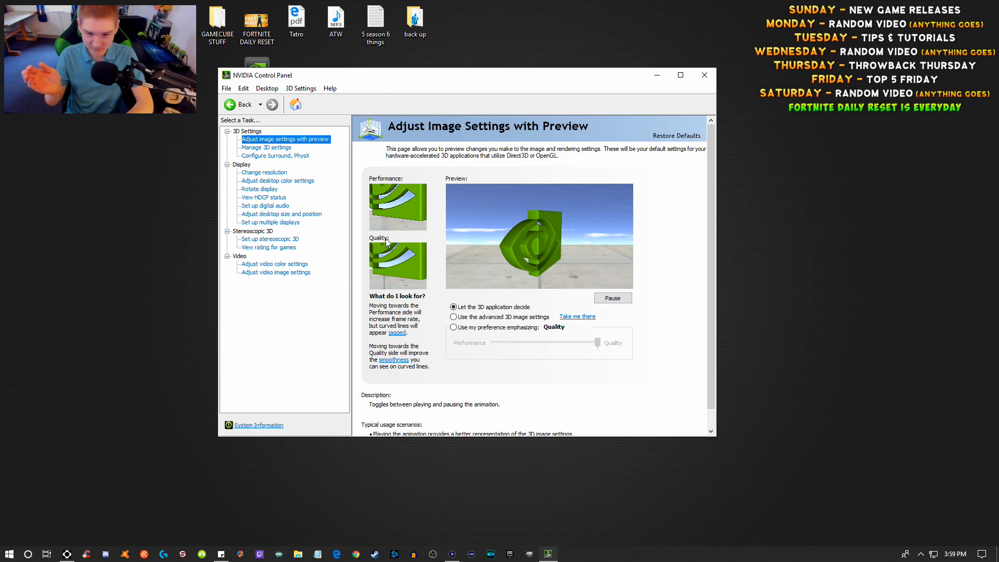
left_click(265, 147)
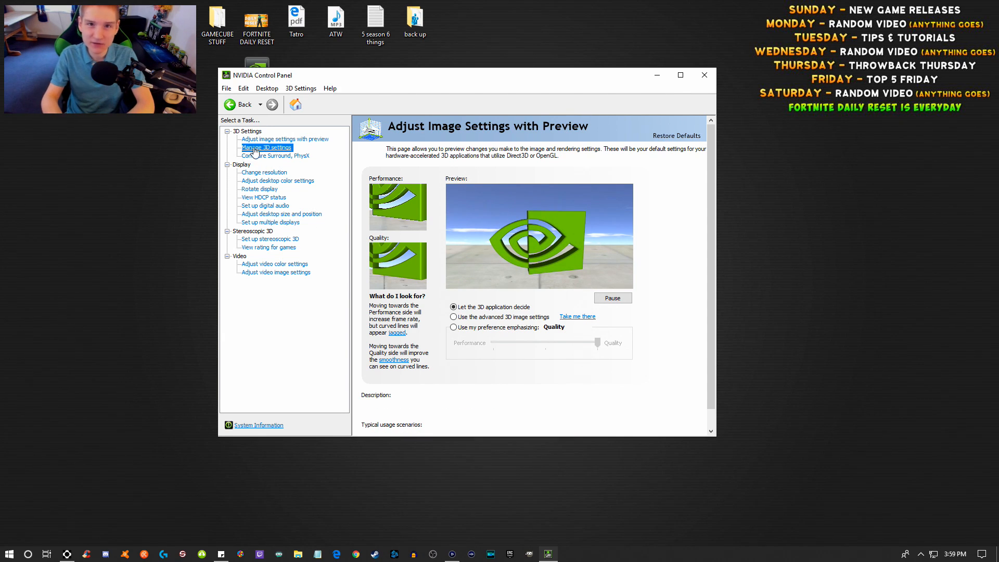
left_click(266, 147)
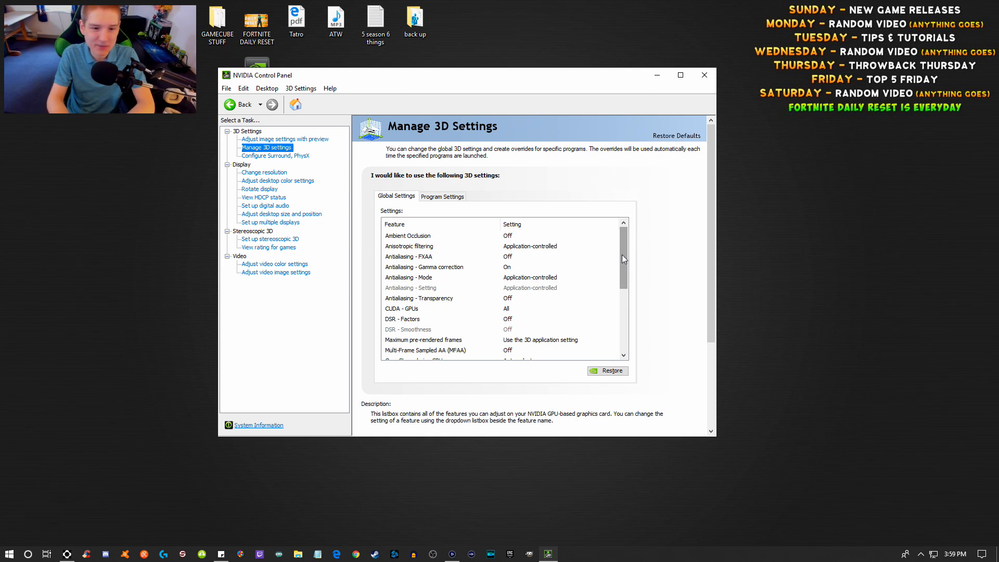
Step: Review the CUDA GPU selection in Global Settings and leave it unchanged
scroll("down", 3)
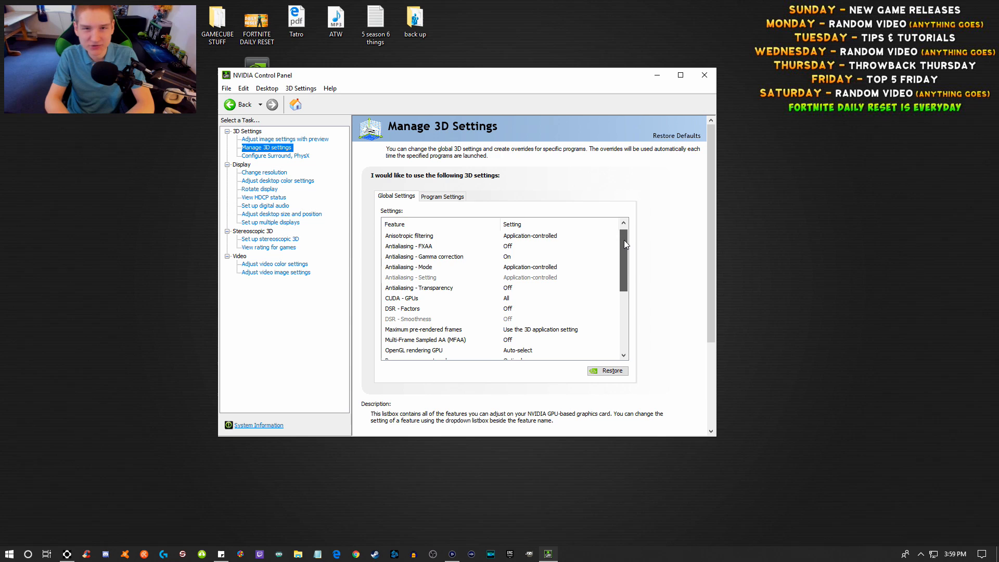
scroll("down", 3)
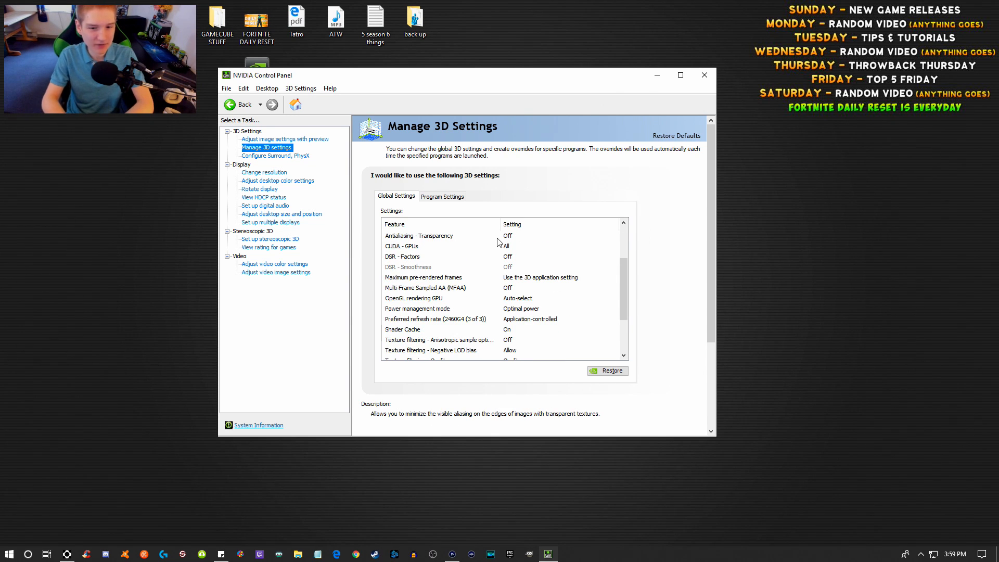
left_click(561, 246)
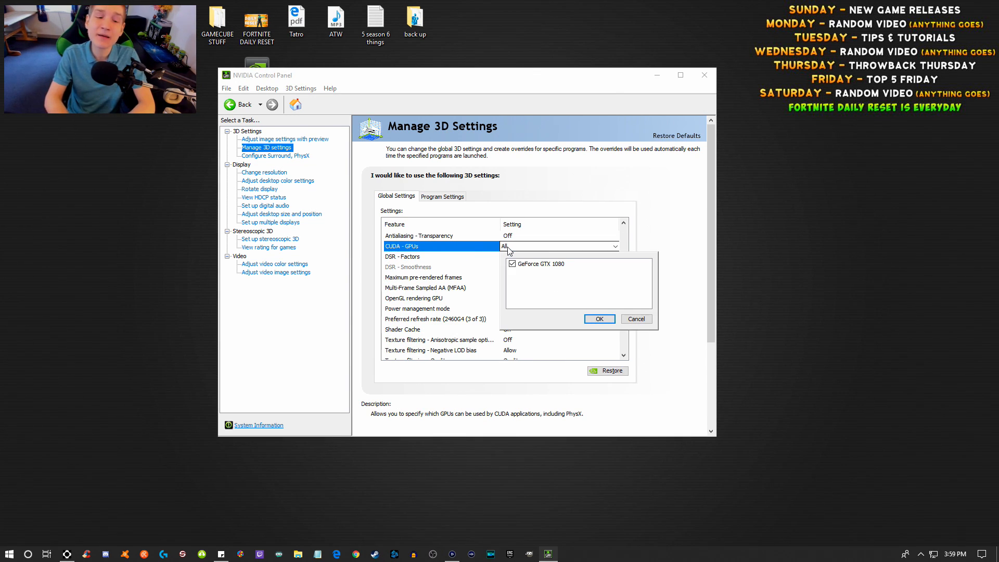
left_click(598, 319)
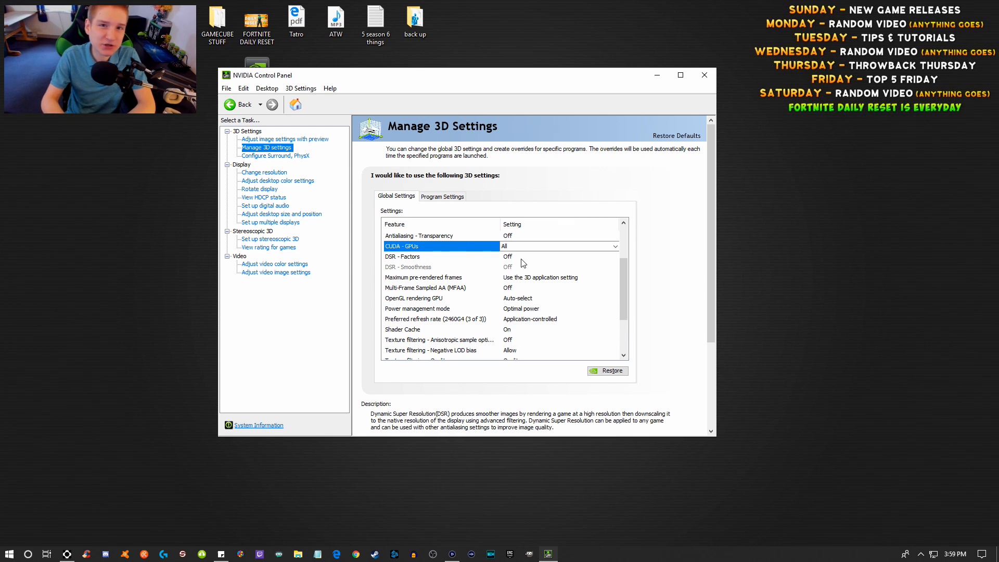
mouse_move(540, 282)
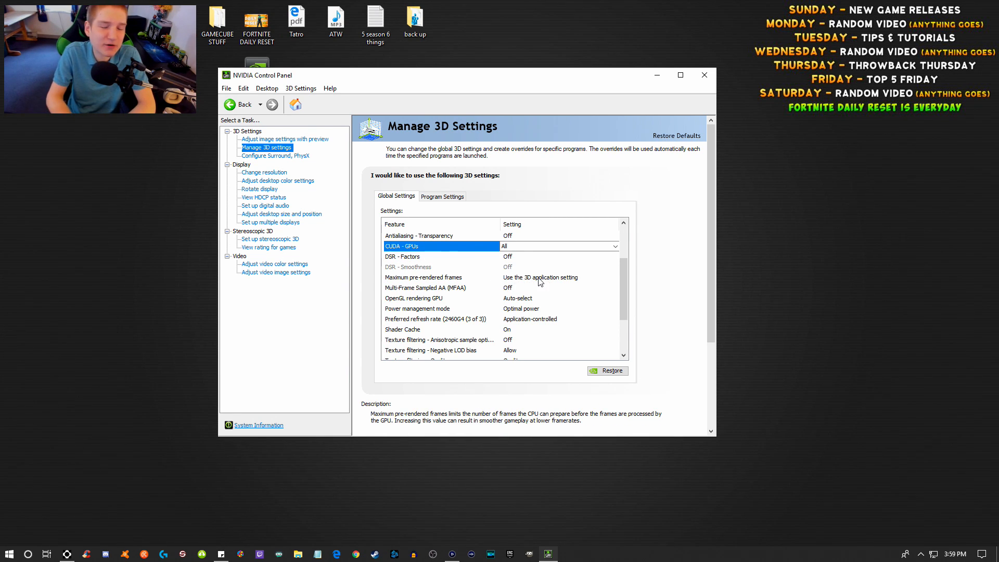
mouse_move(425, 288)
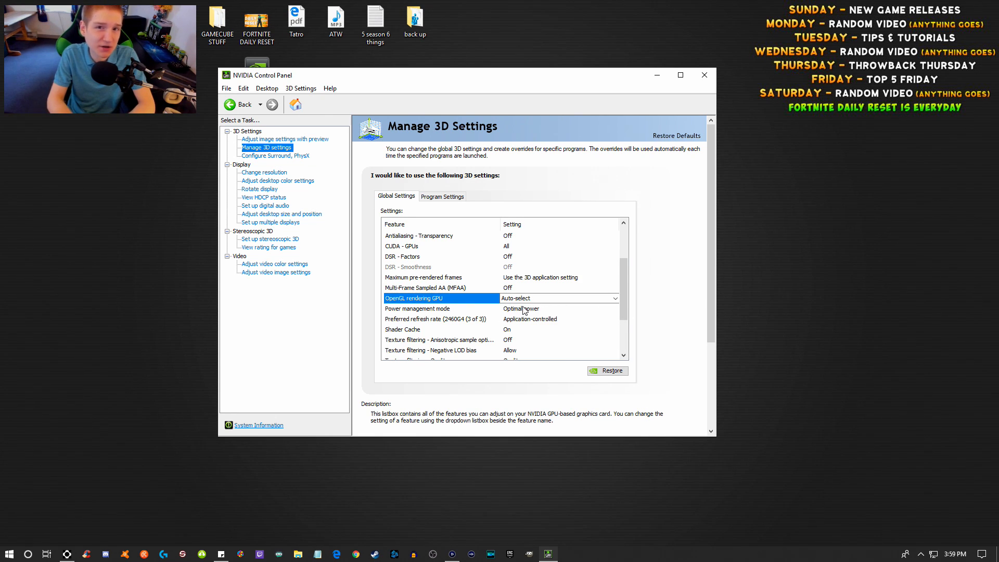
Step: Set Power management mode to Prefer maximum performance and keep refresh rate application-controlled
left_click(614, 309)
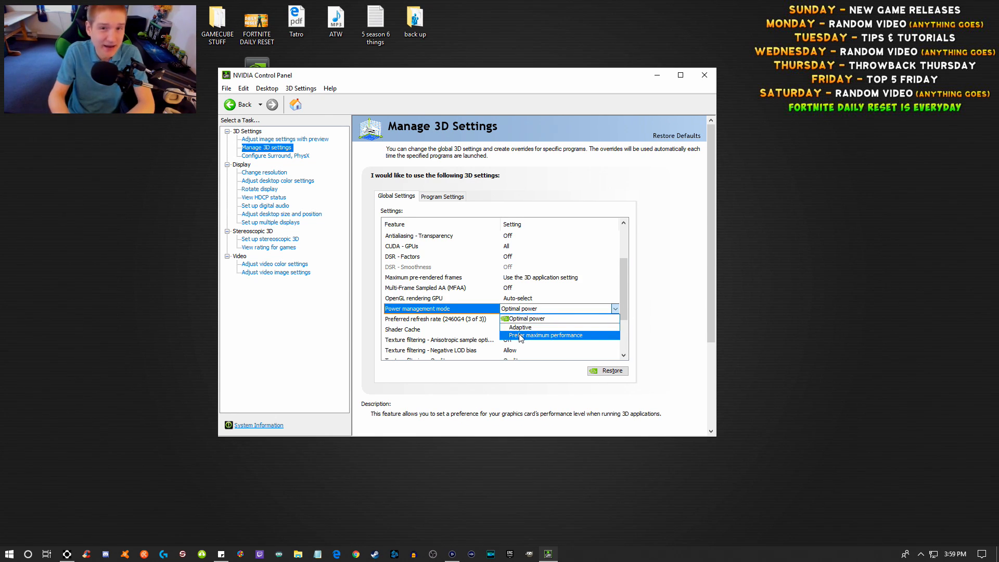
left_click(546, 335)
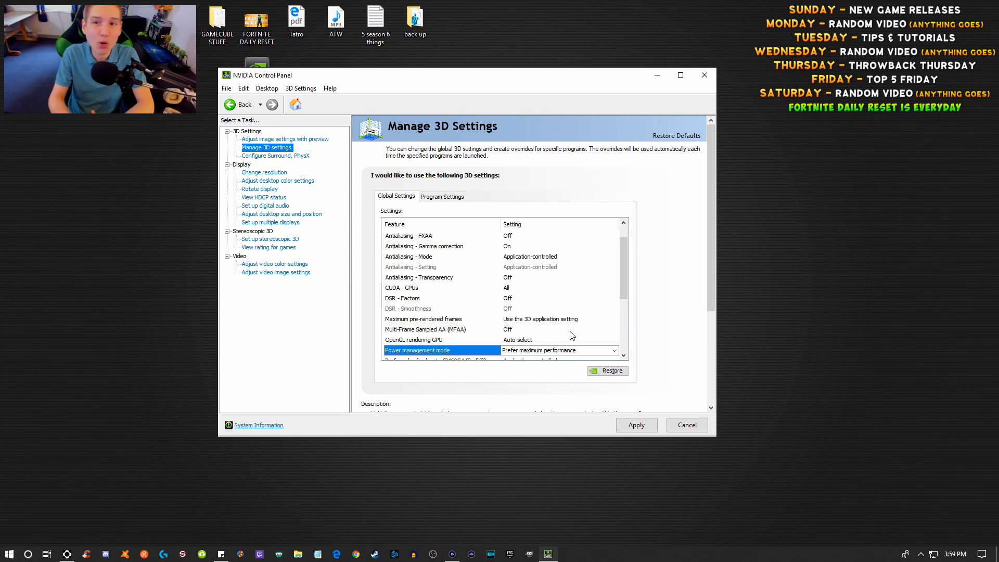
scroll("down", 3)
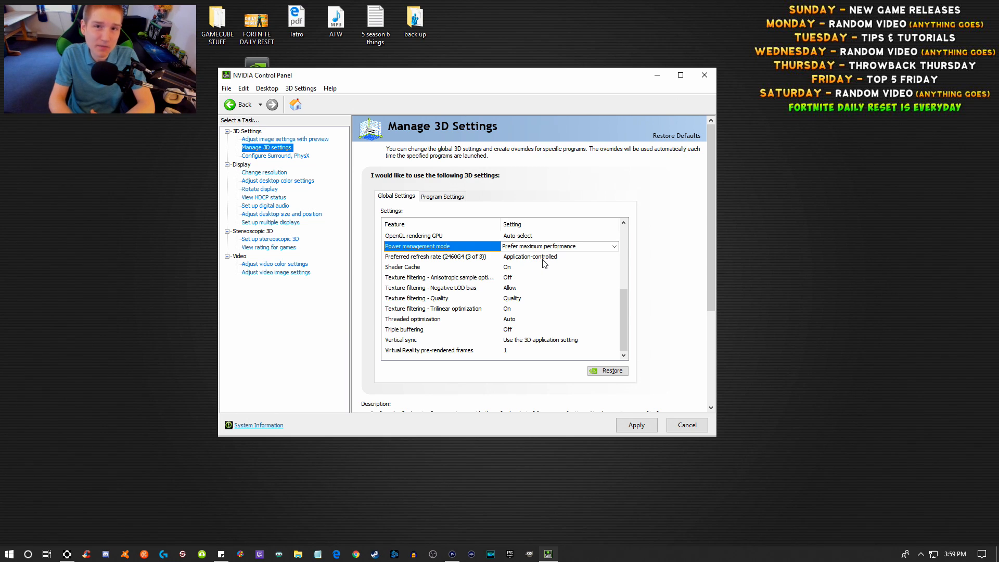
left_click(614, 256)
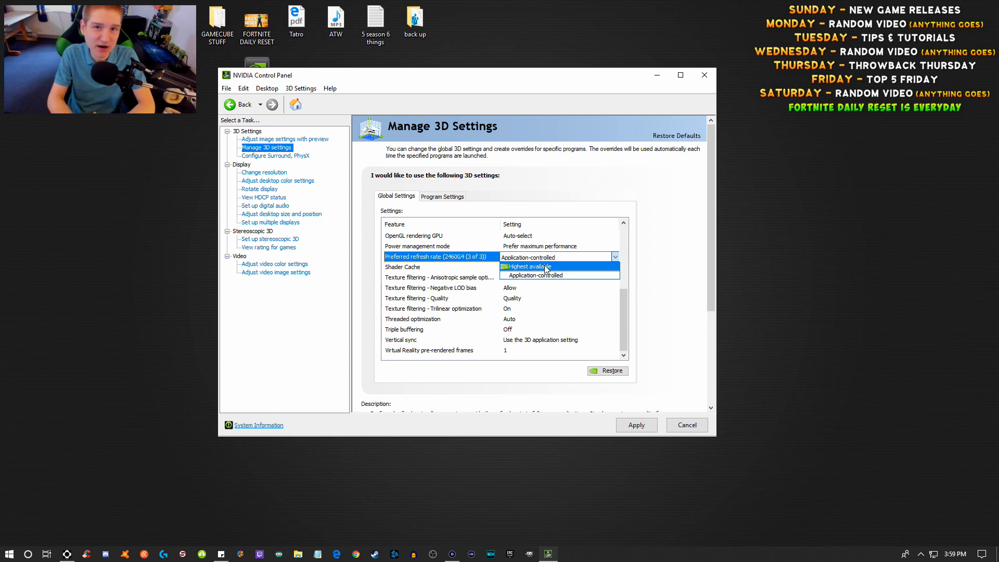
mouse_move(552, 268)
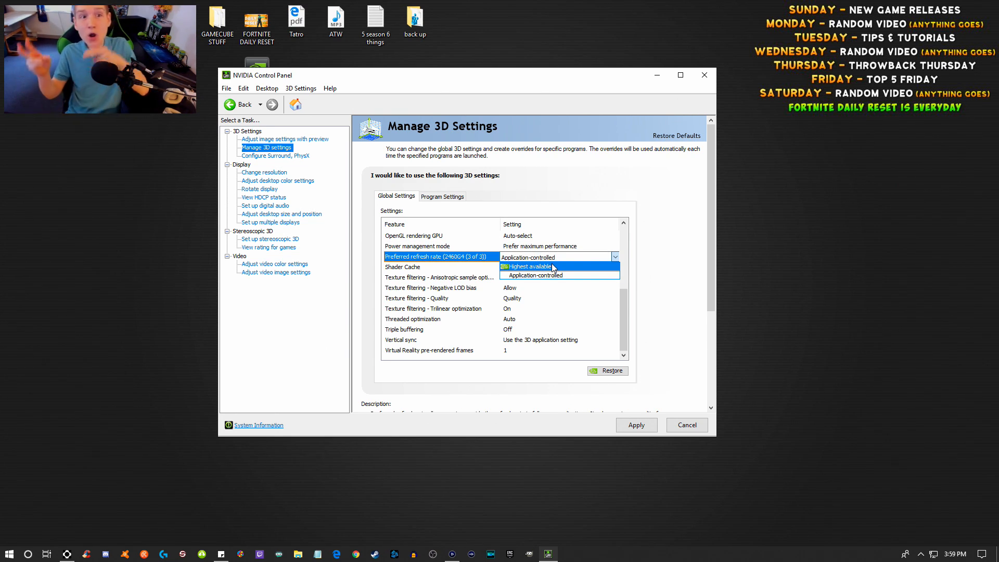
left_click(556, 275)
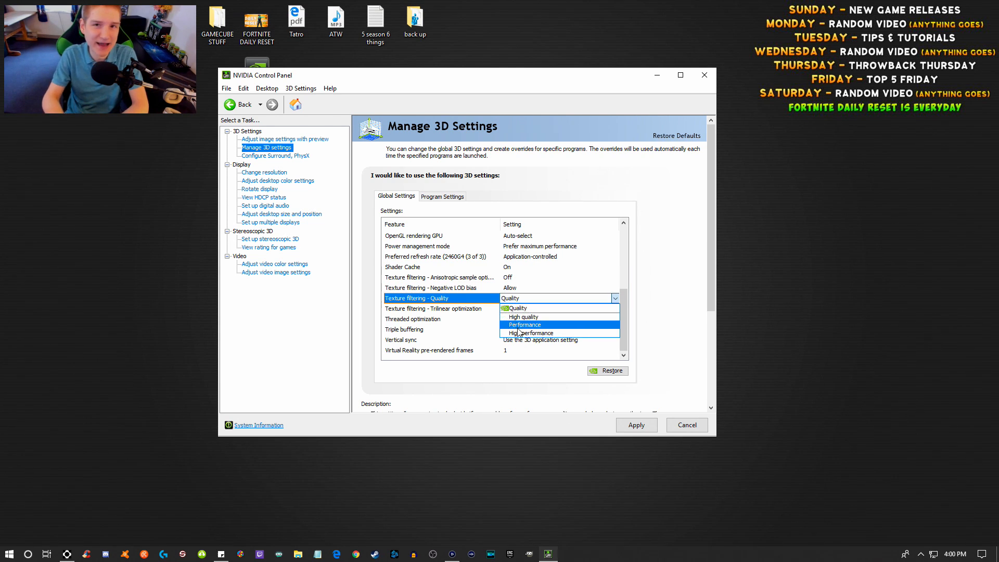
mouse_move(531, 333)
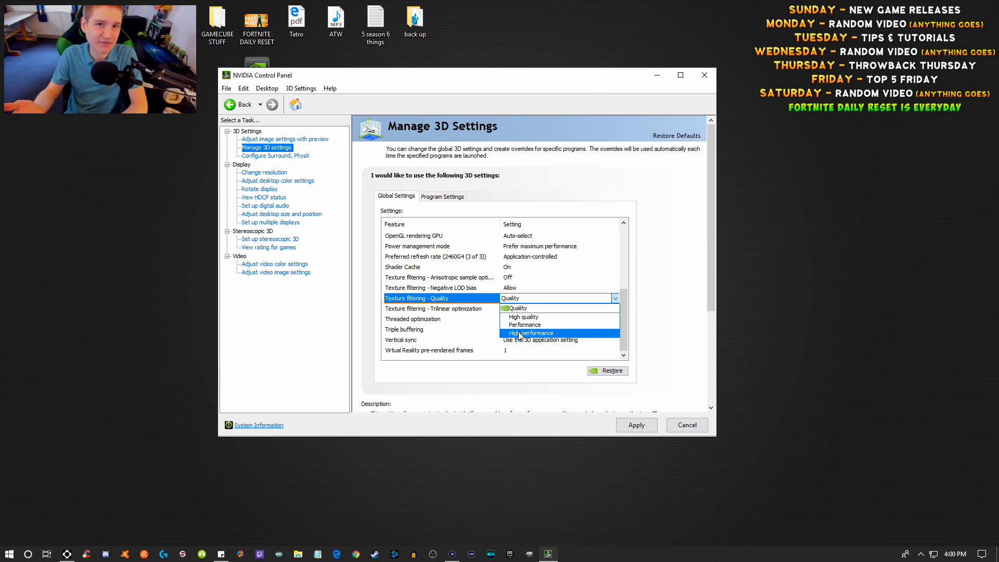